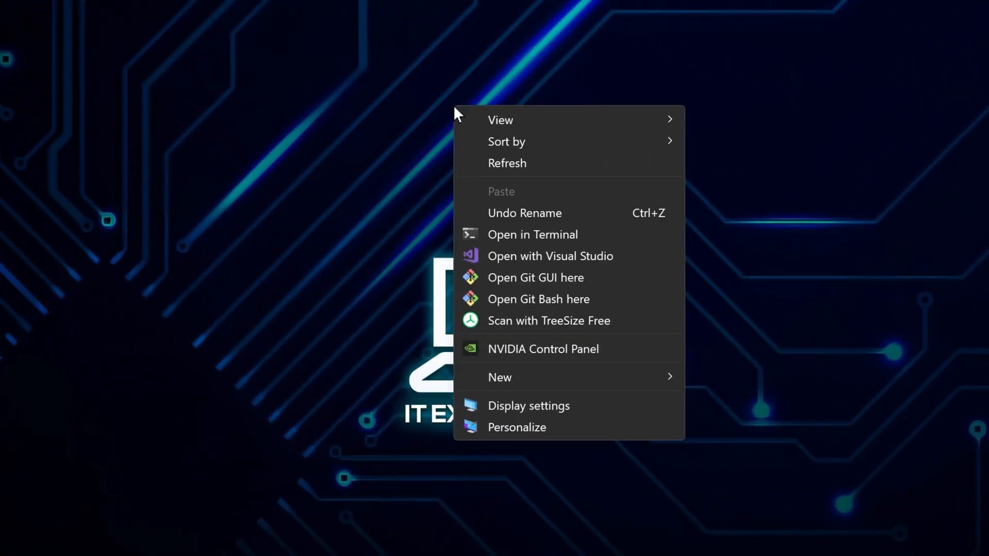
mouse_move(501, 119)
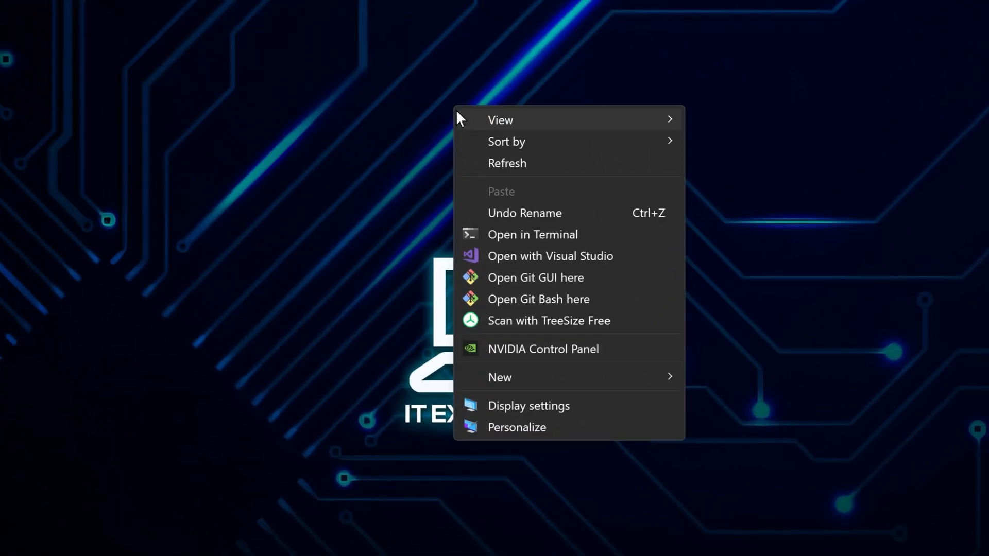
mouse_move(541, 350)
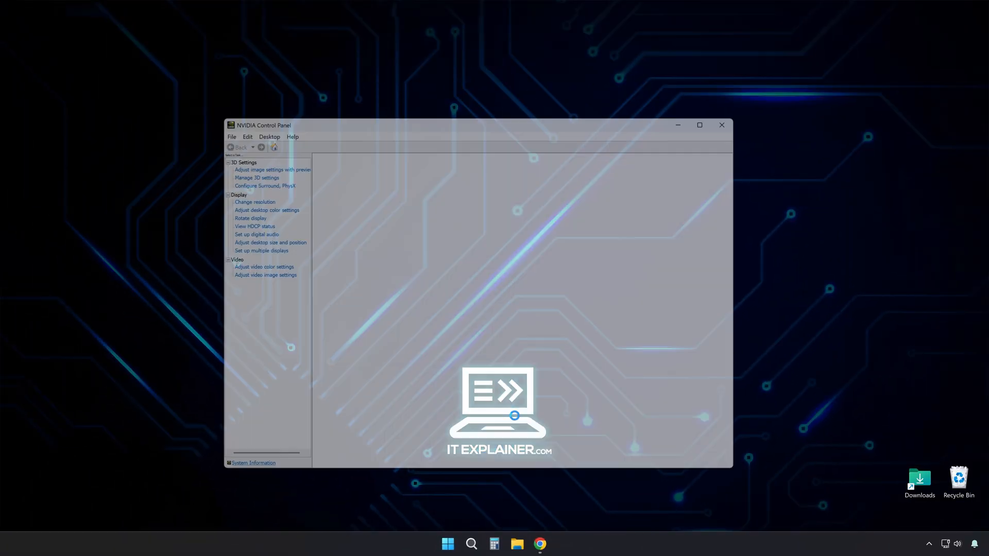
View the Lagom black level grey squares, then switch to the white saturation checkerboard test.
left_click(266, 210)
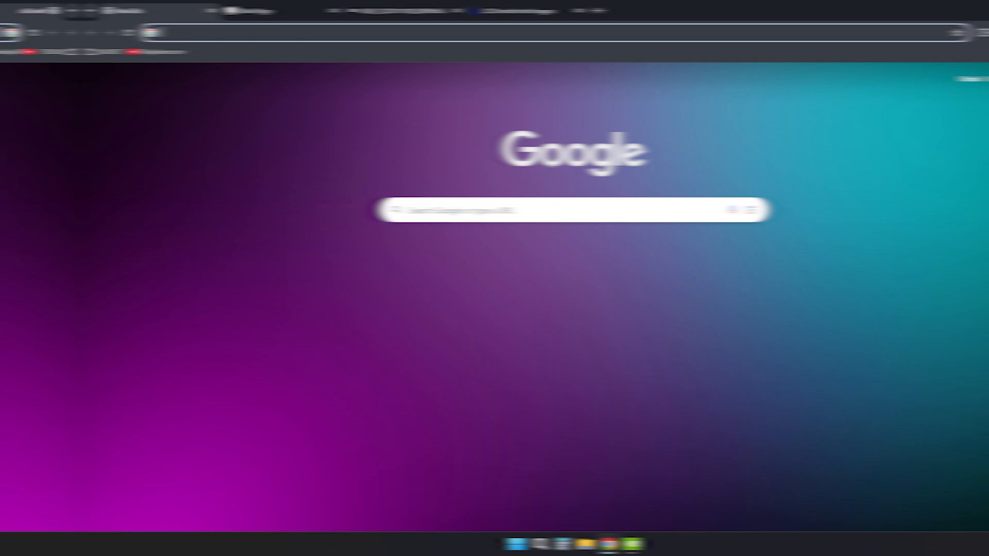
left_click(442, 10)
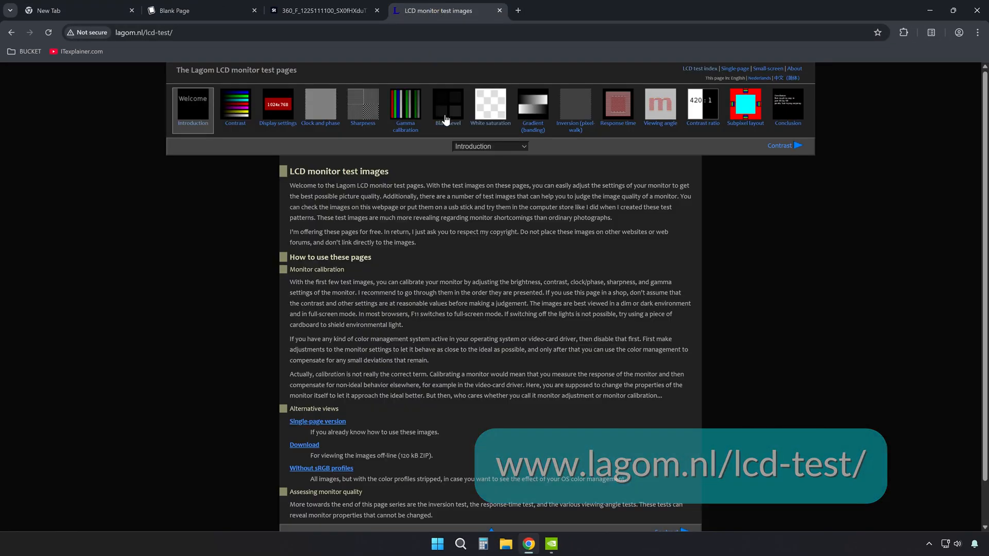
left_click(448, 105)
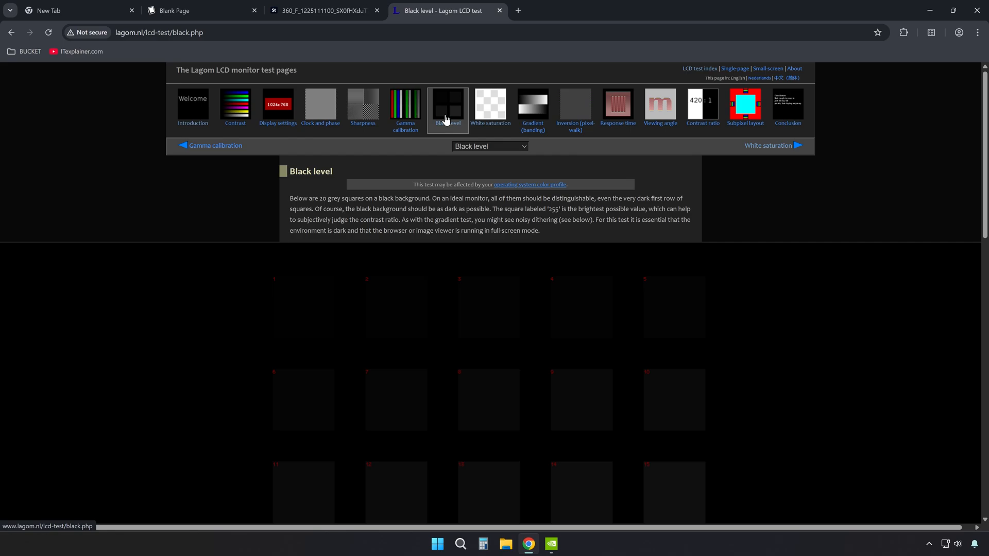
scroll("down", 3)
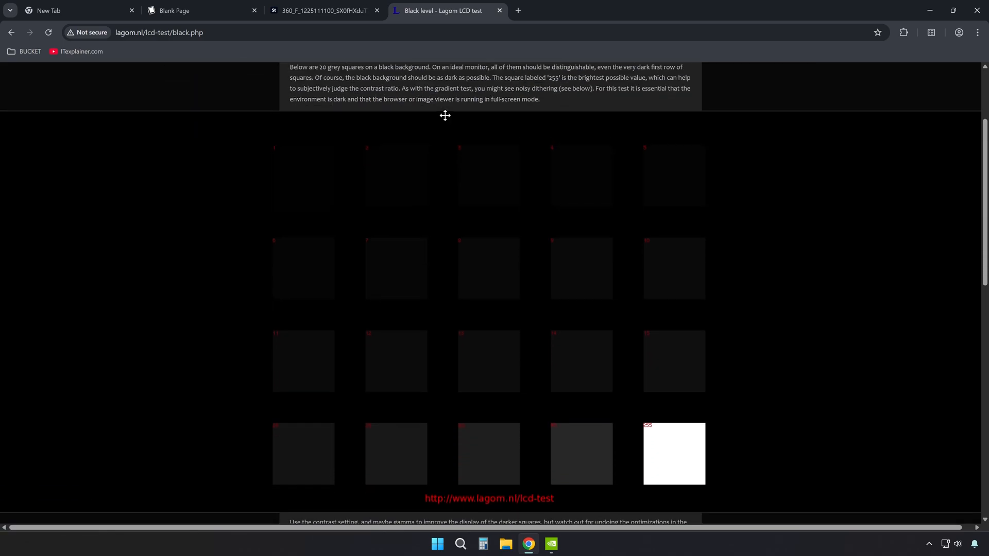
left_click(489, 103)
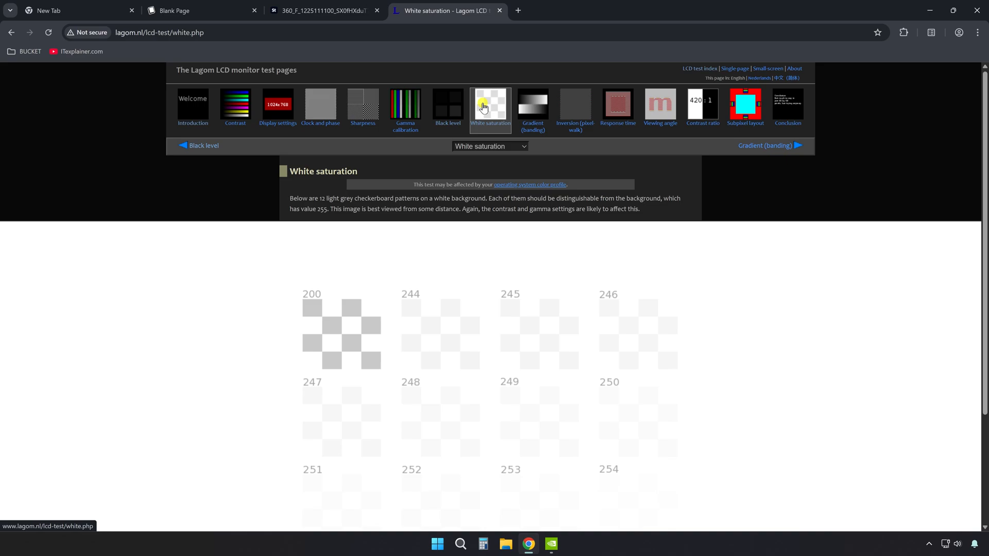
scroll("down", 3)
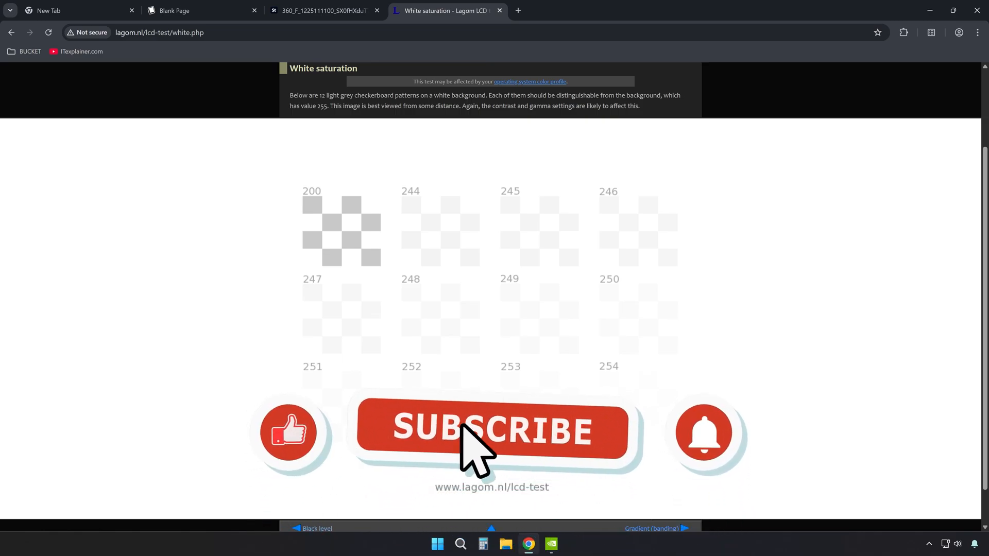
left_click(490, 432)
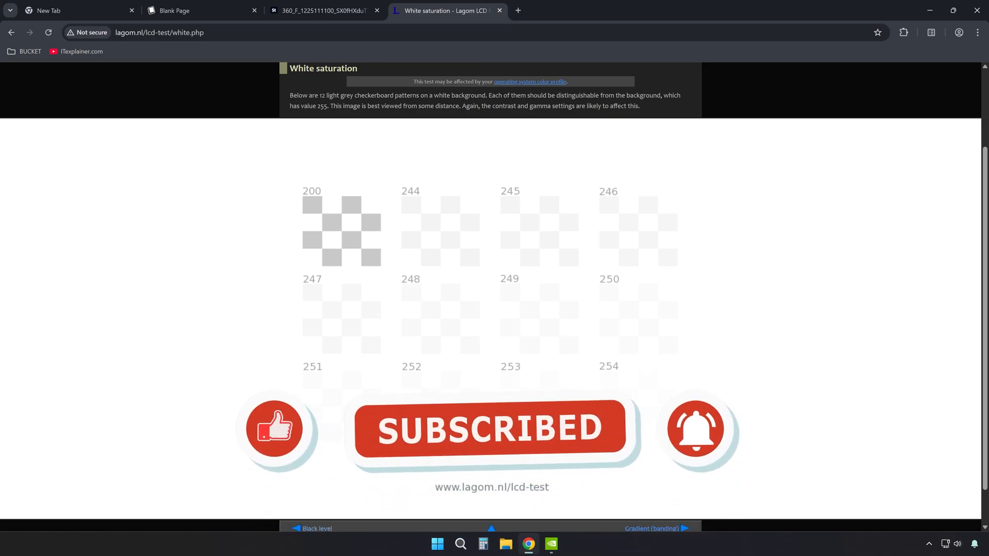